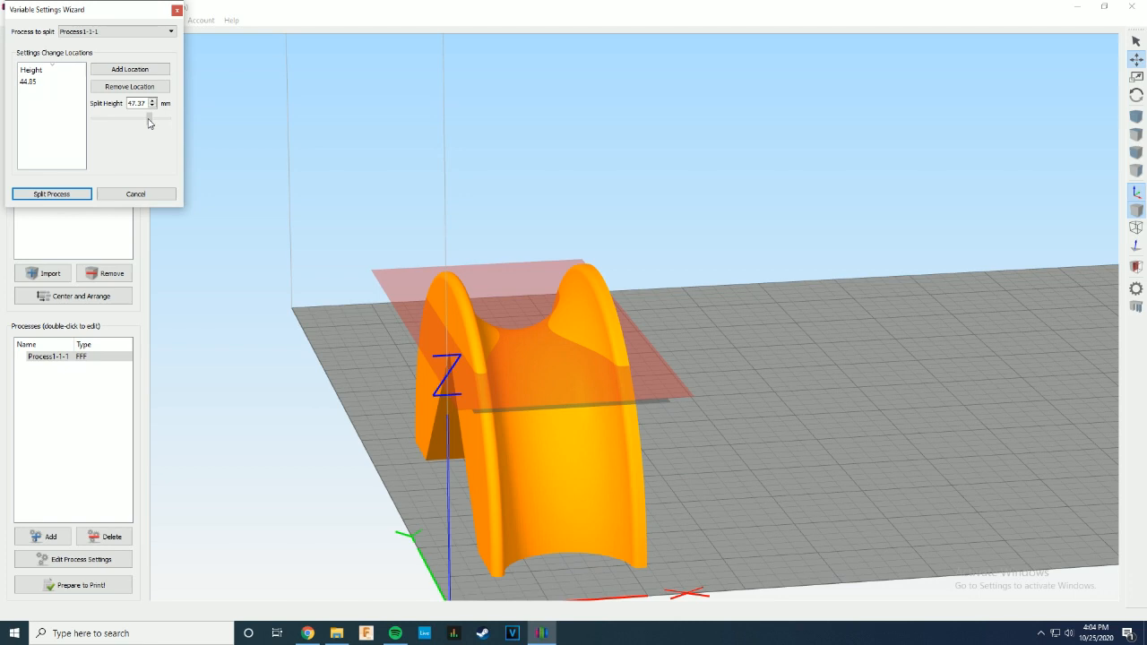
Split the knob's printing process at the chosen height into separate processes.
left_click(129, 68)
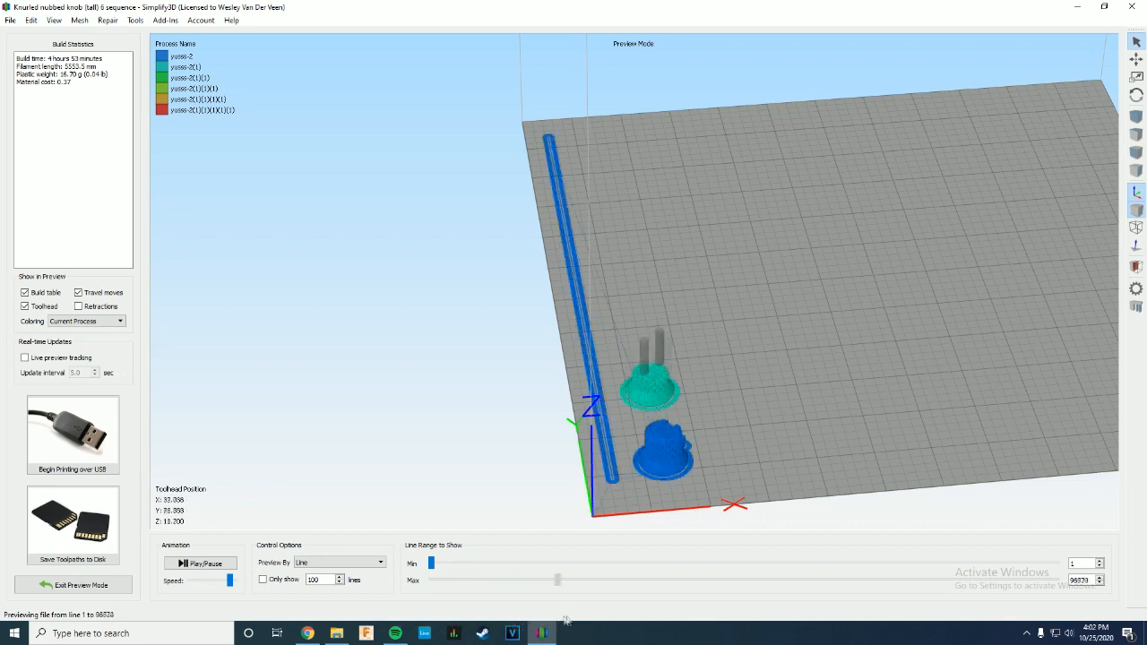
Drag the Max line-range slider to the end to reveal toolpaths for all four knobs.
left_click_drag(555, 581, 786, 581)
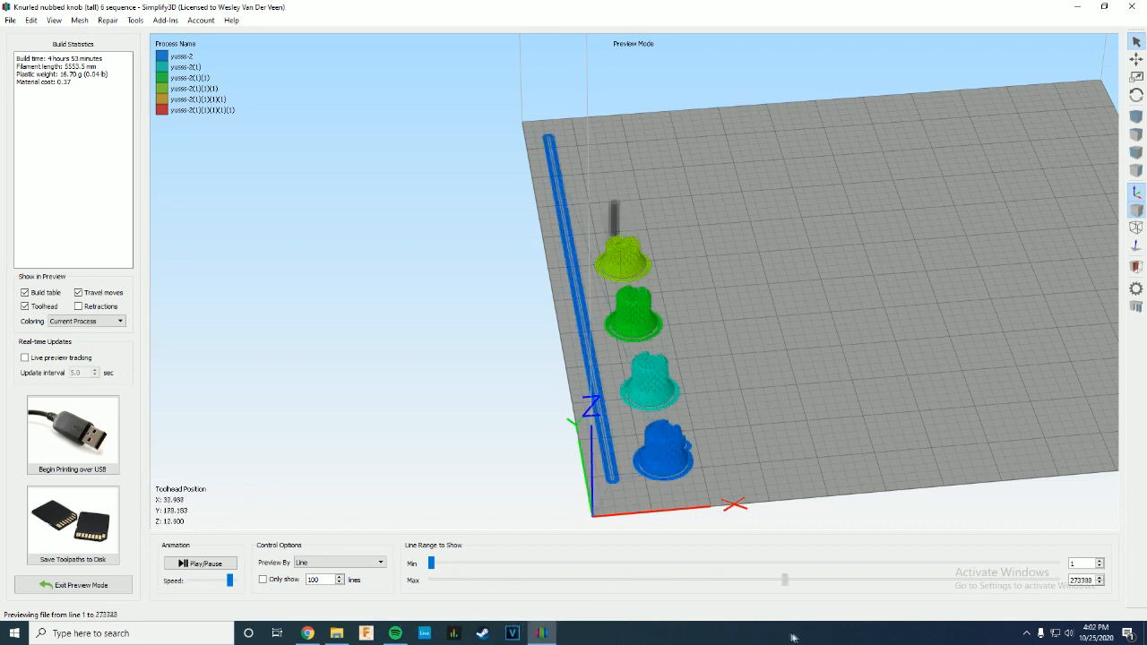